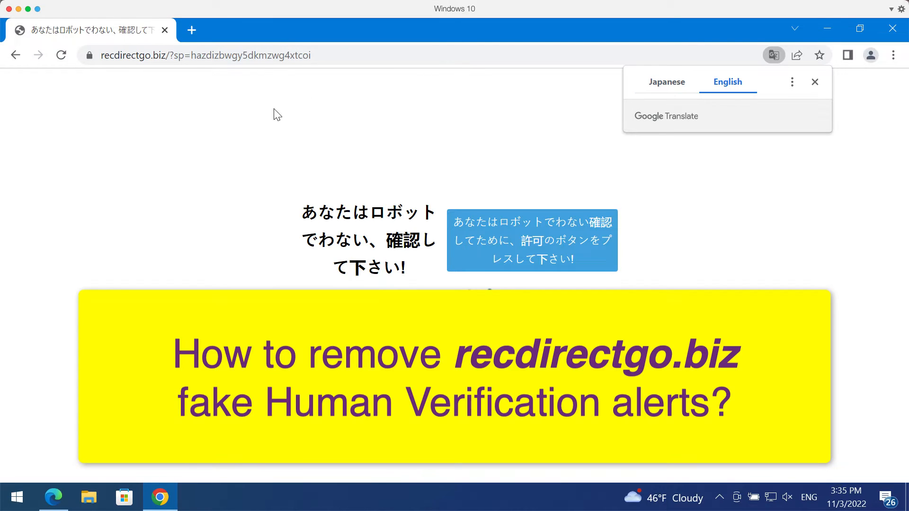
# Translate the recdirectgo.biz page to English, revert to Japanese, reload, and close the Translate panel.
pyautogui.click(727, 82)
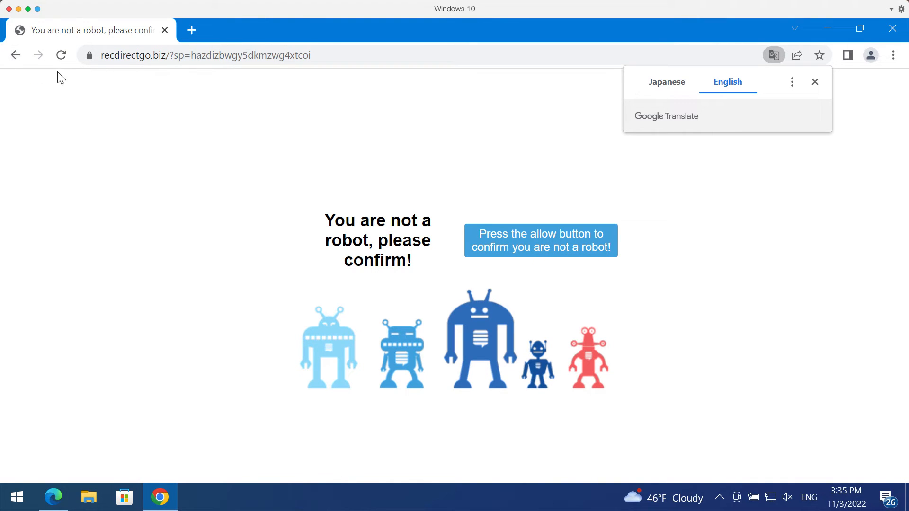
pyautogui.click(665, 82)
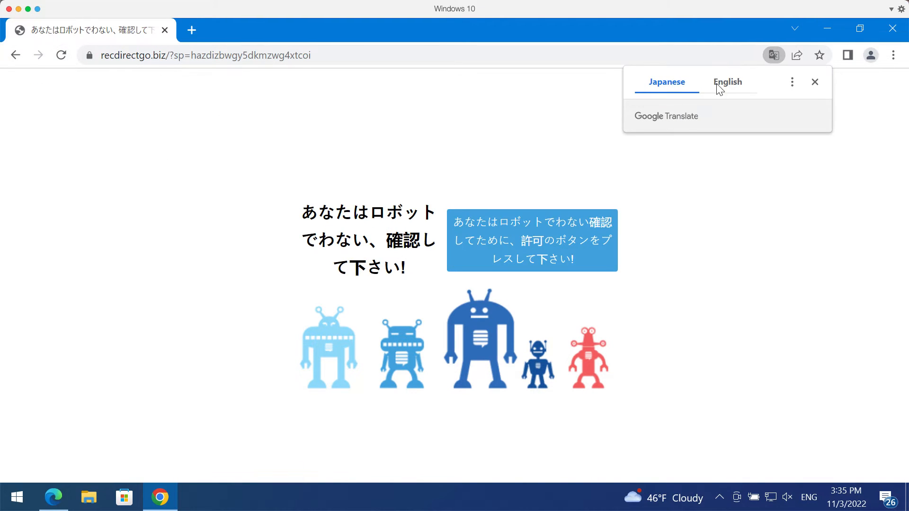
pyautogui.click(728, 82)
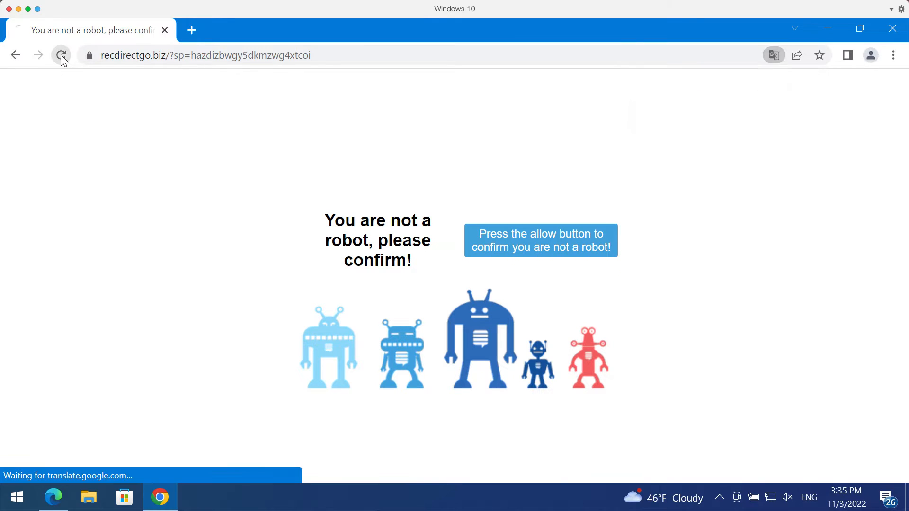
pyautogui.click(773, 55)
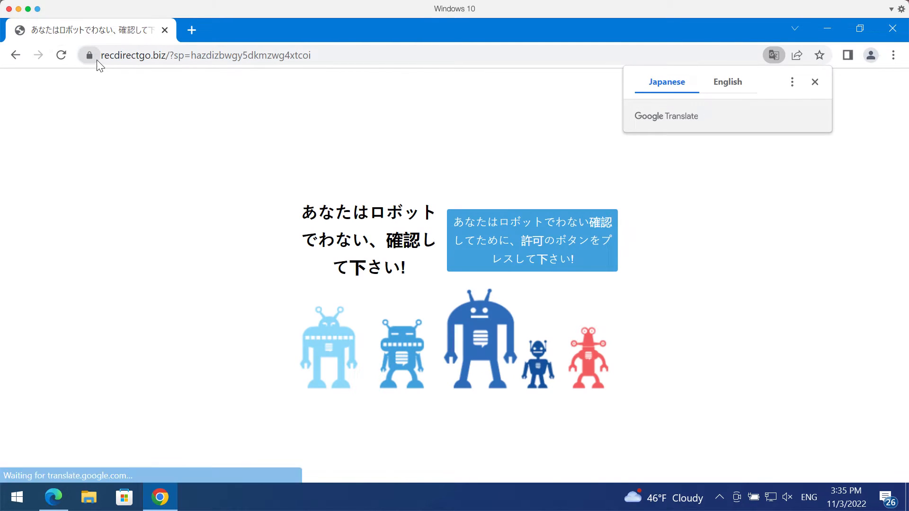
pyautogui.click(813, 82)
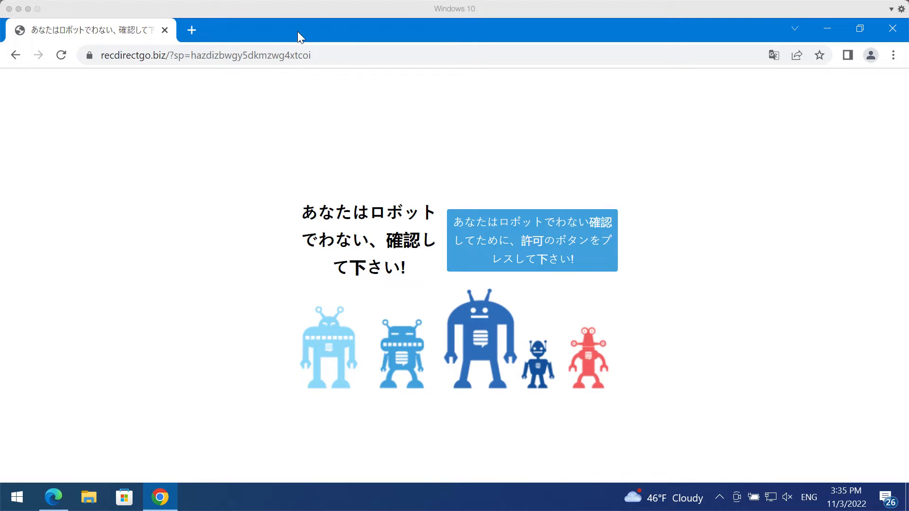
pyautogui.moveTo(277, 35)
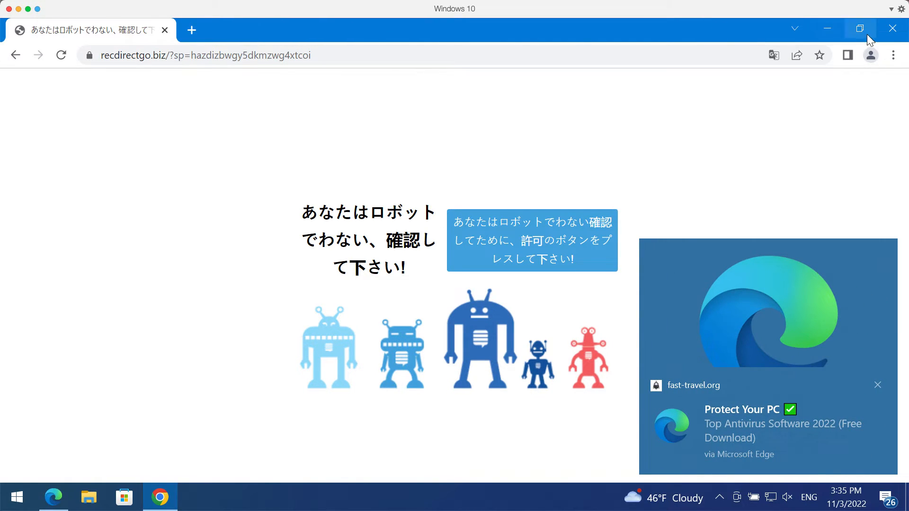
# Restore the window and go to Settings > Privacy and security > Site settings > Notifications.
pyautogui.click(859, 27)
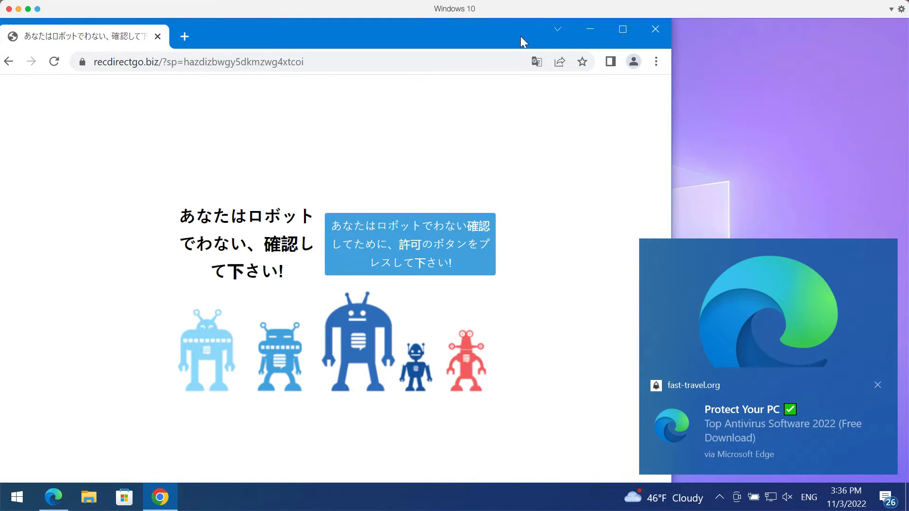
pyautogui.click(656, 61)
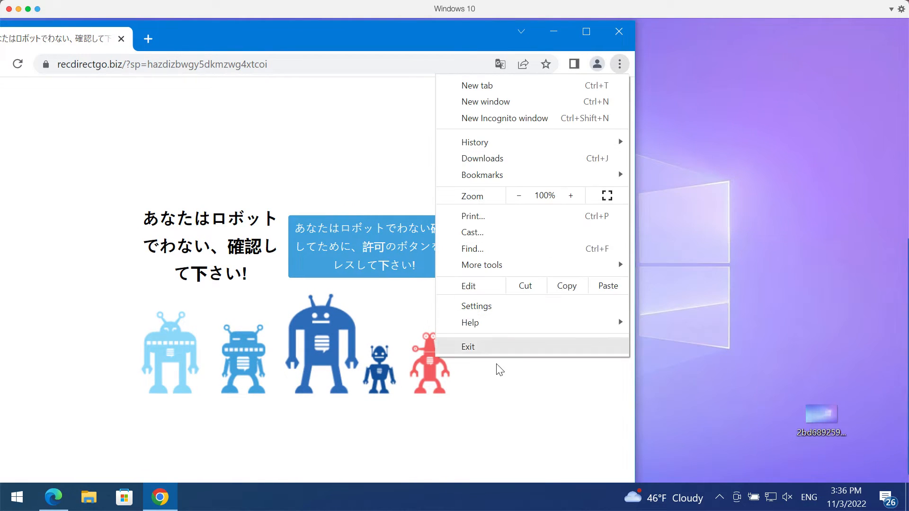
pyautogui.click(477, 306)
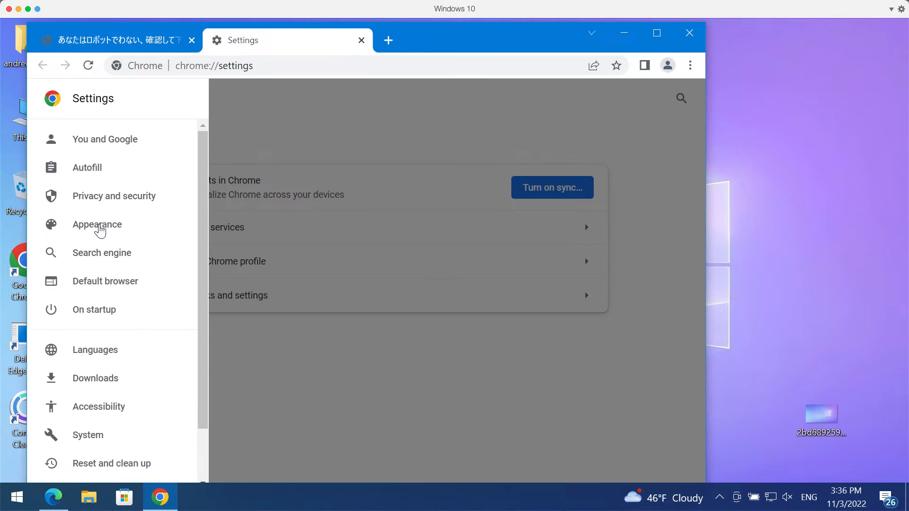
pyautogui.click(114, 195)
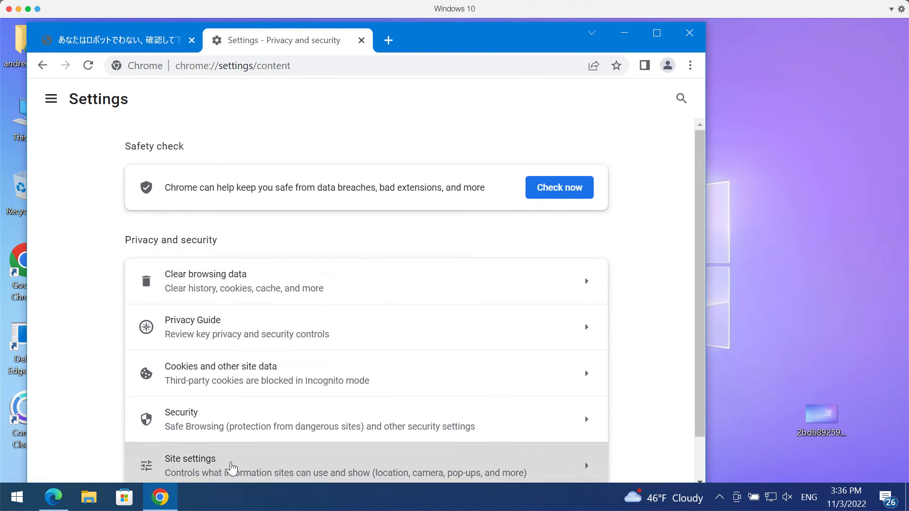
pyautogui.click(190, 464)
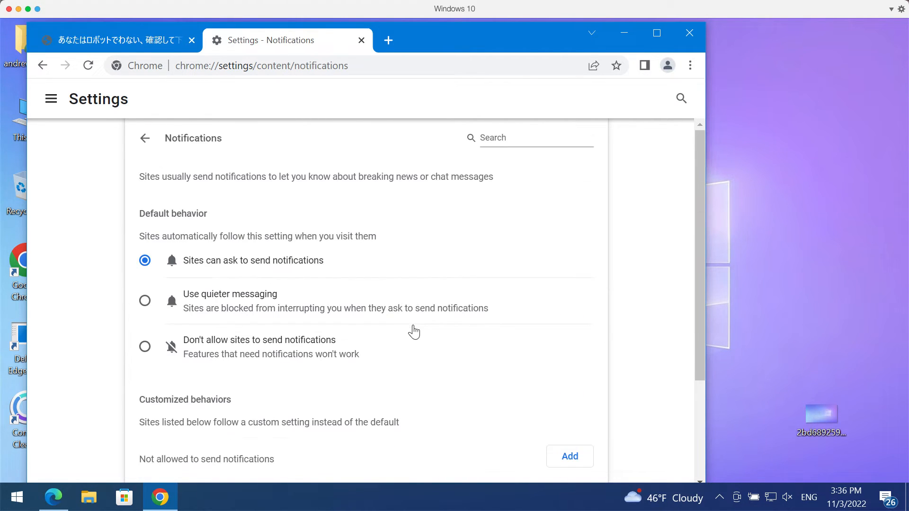
pyautogui.scroll(-3)
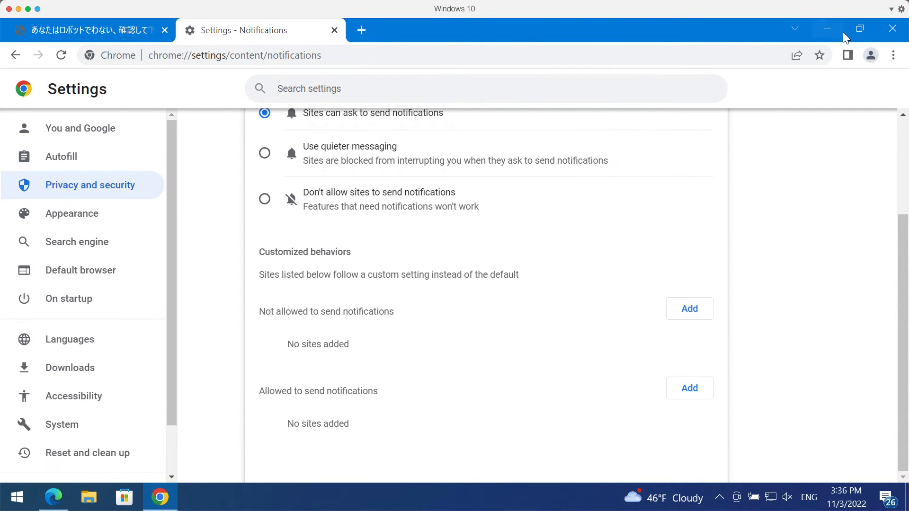
pyautogui.moveTo(351, 405)
pyautogui.write('c')
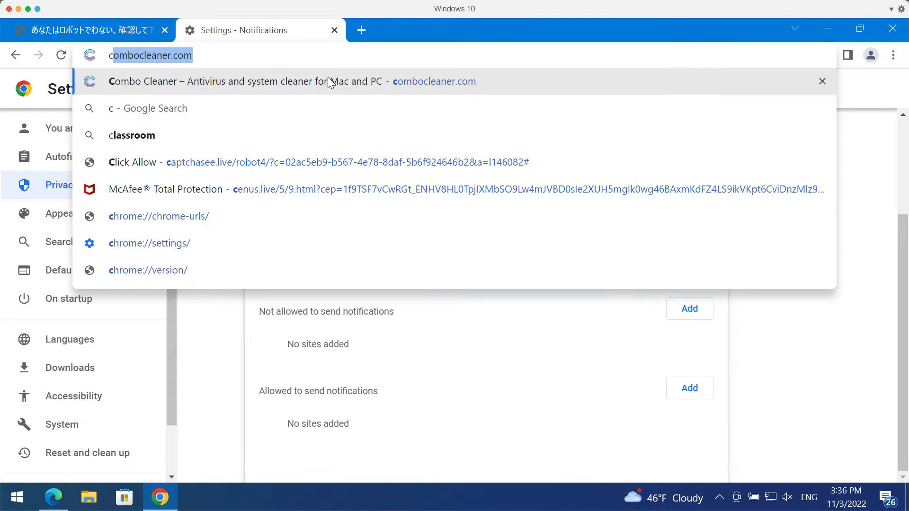
# Load combocleaner.com from the address bar suggestion, then minimize Chrome to the desktop.
pyautogui.click(232, 81)
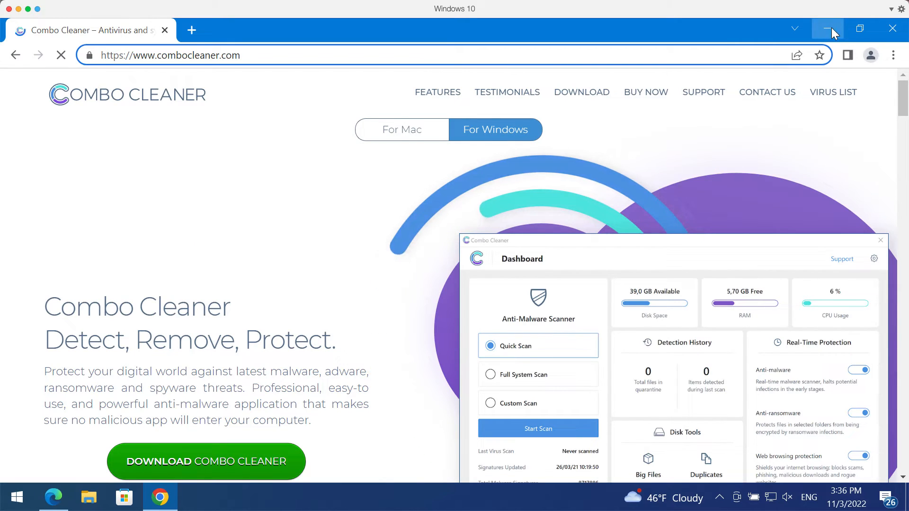
pyautogui.click(830, 28)
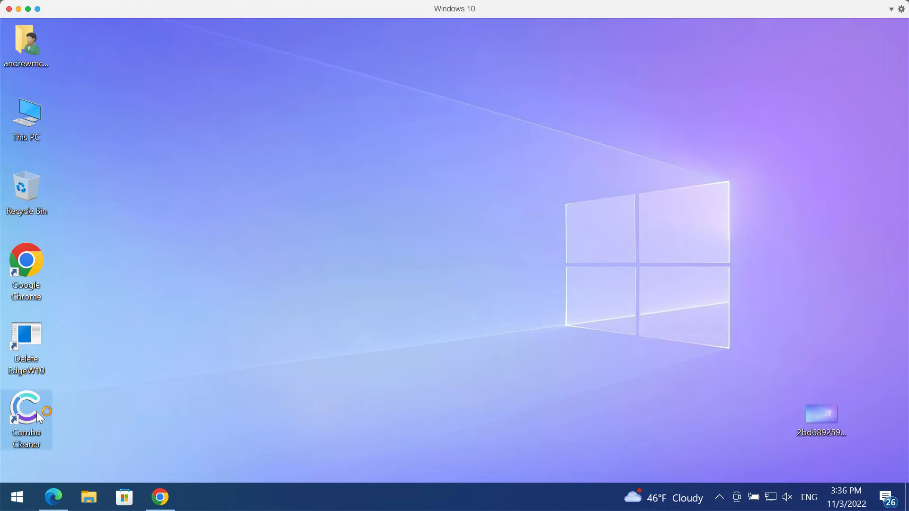
# Launch Combo Cleaner from its desktop icon and start a Quick Scan, opening its progress view.
pyautogui.doubleClick(26, 407)
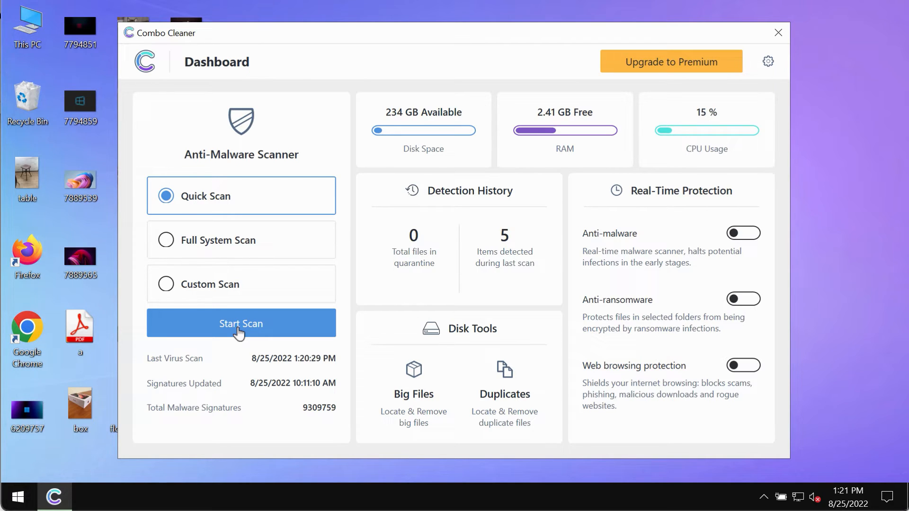
pyautogui.click(241, 323)
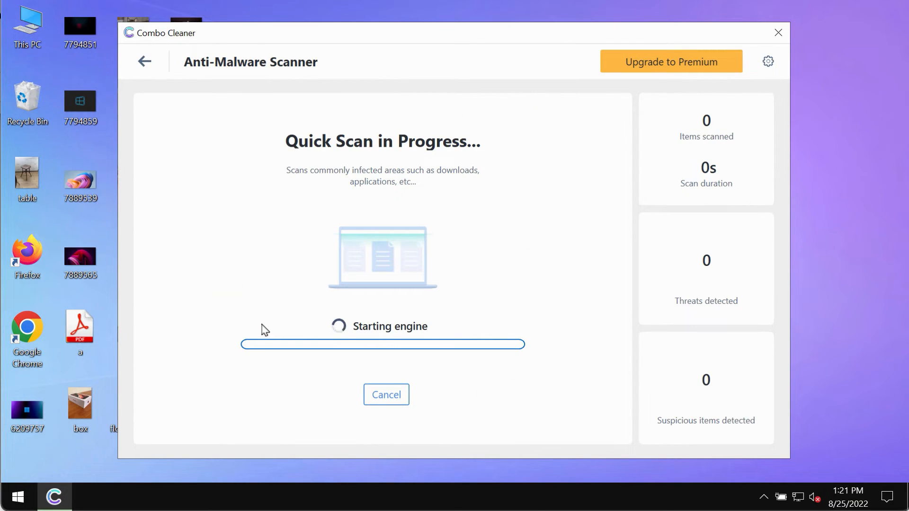
pyautogui.moveTo(207, 157)
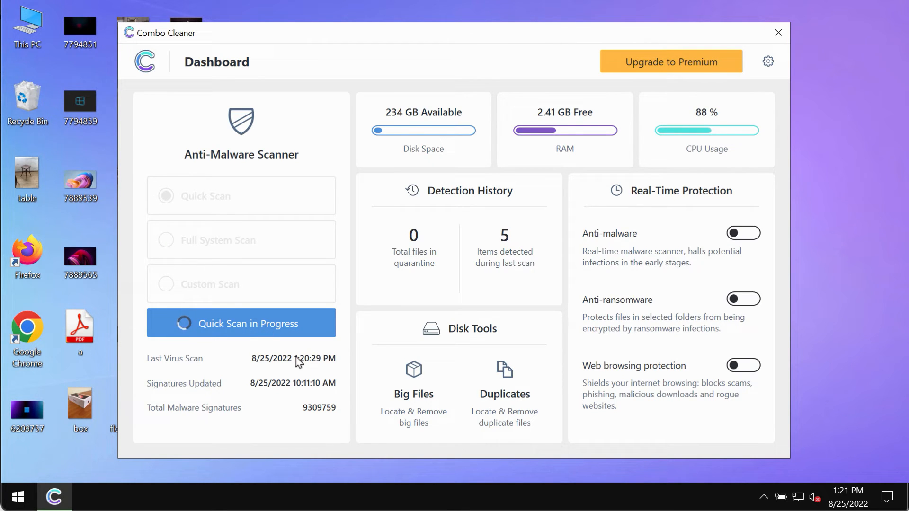
pyautogui.click(241, 324)
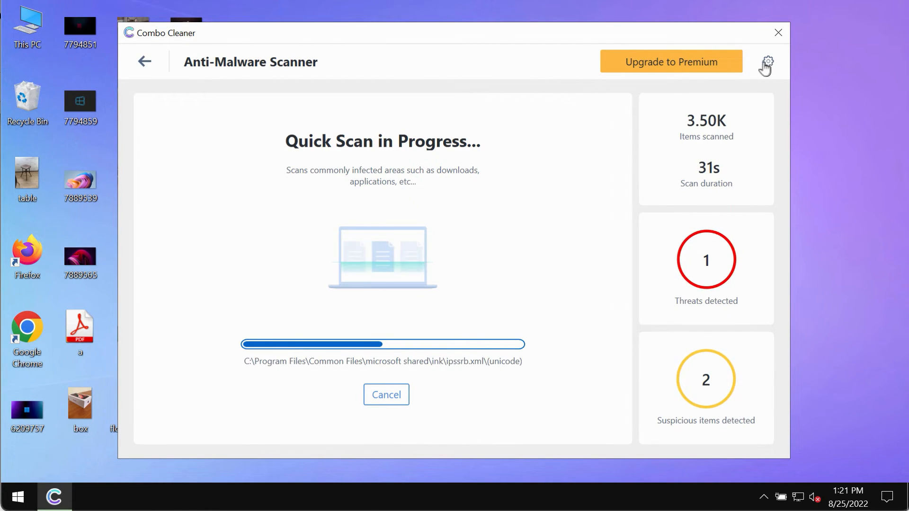
# Open Combo Cleaner's General settings while the Quick Scan runs.
pyautogui.click(765, 61)
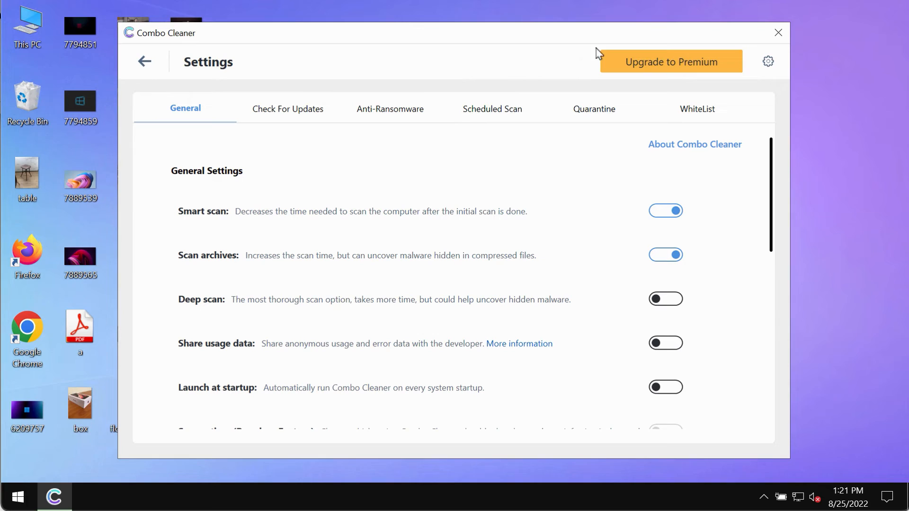
# Show the Anti-Ransomware settings tab.
pyautogui.click(390, 109)
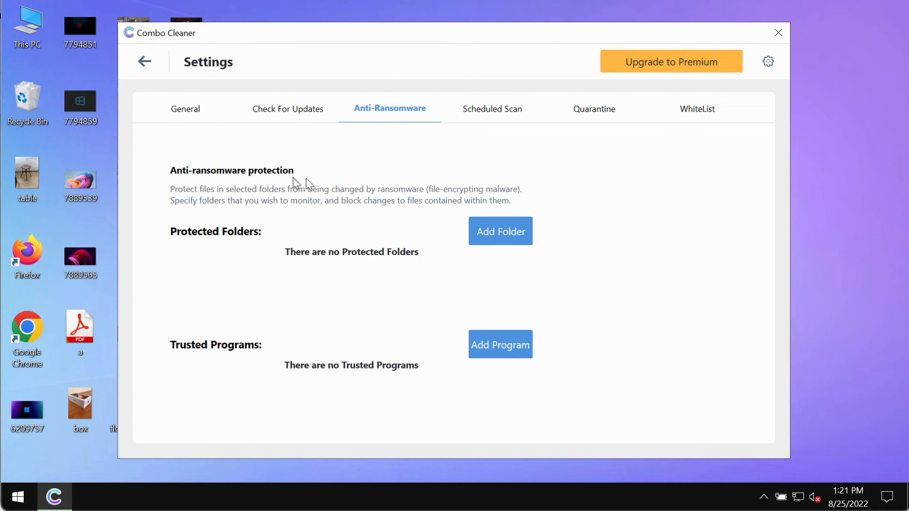
pyautogui.moveTo(500, 238)
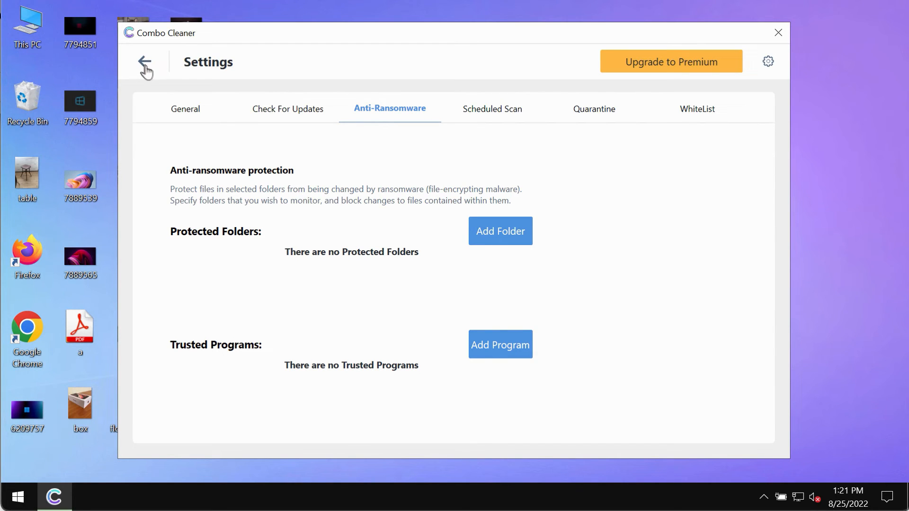
# Return to the Anti-Malware Scanner to watch the running Quick Scan.
pyautogui.click(144, 61)
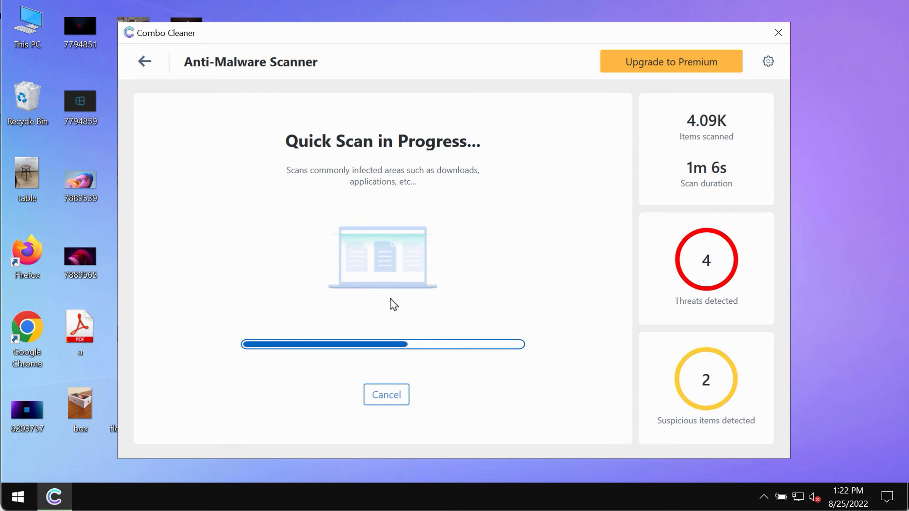
pyautogui.moveTo(574, 163)
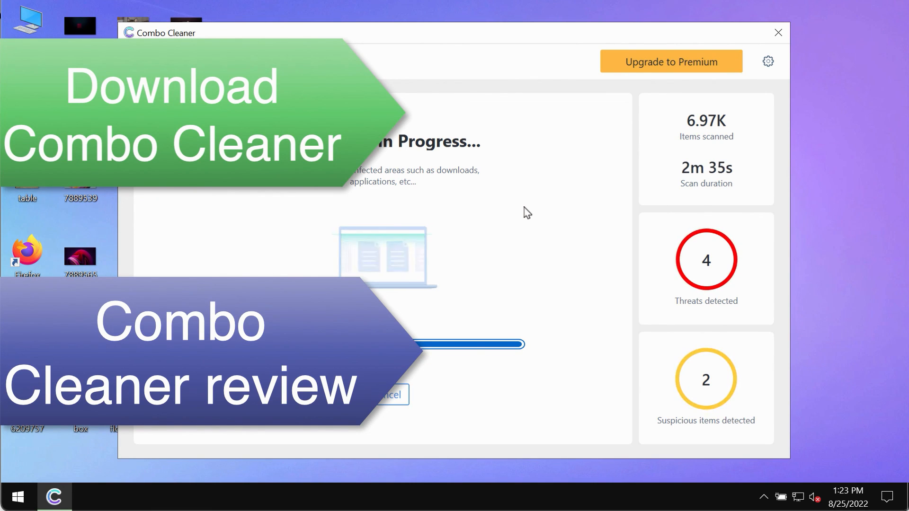
pyautogui.moveTo(562, 184)
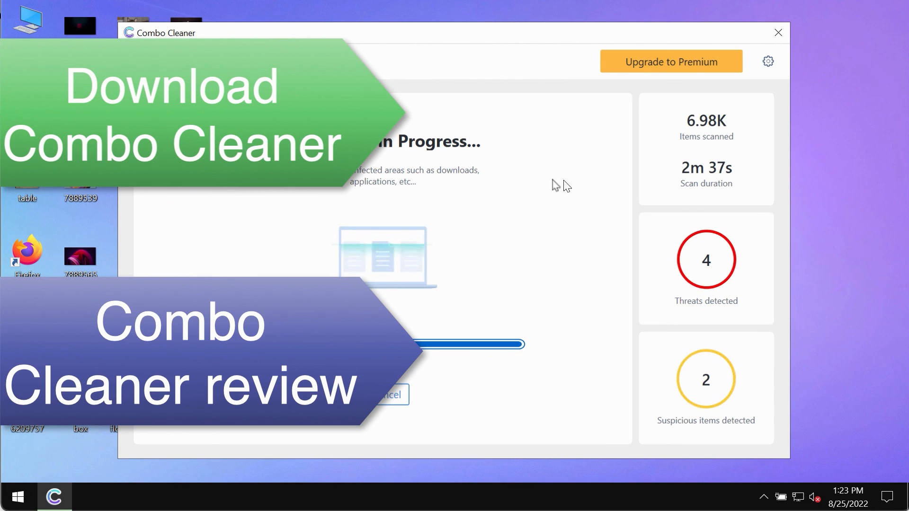
pyautogui.moveTo(570, 192)
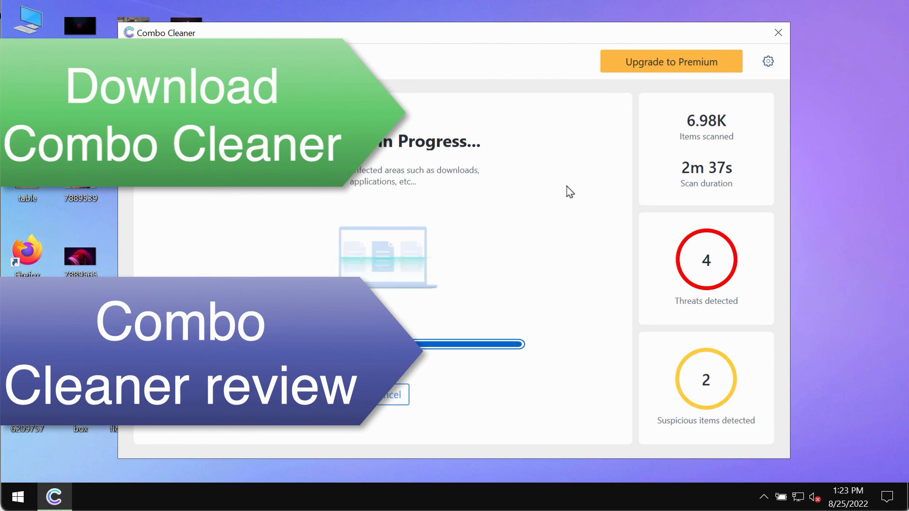